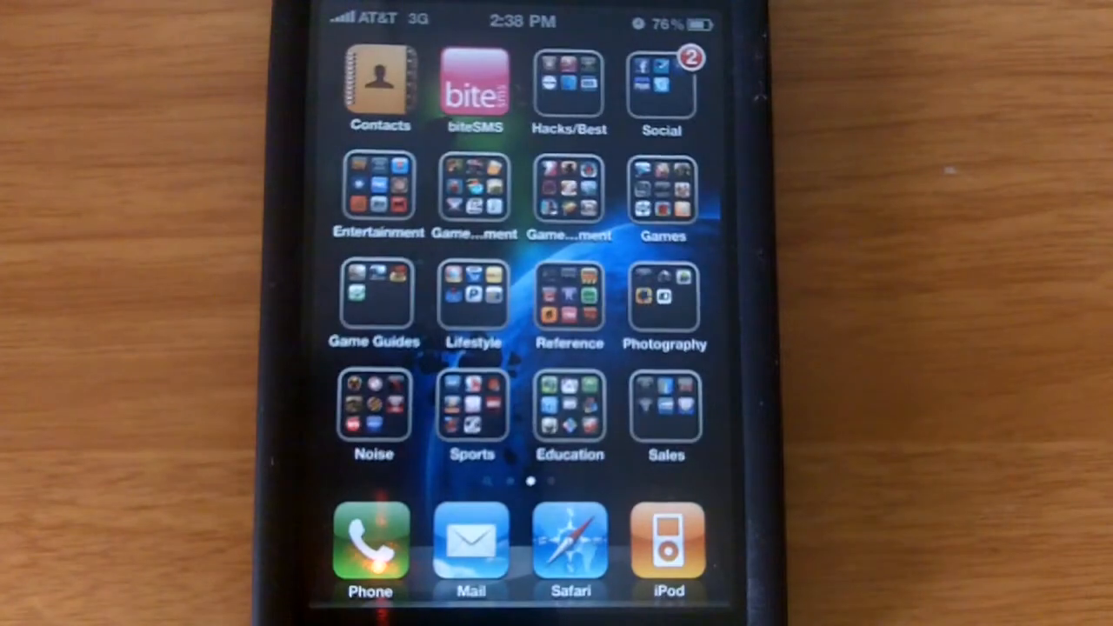
Launch Cydia from the home screen to reach its package search
click(569, 84)
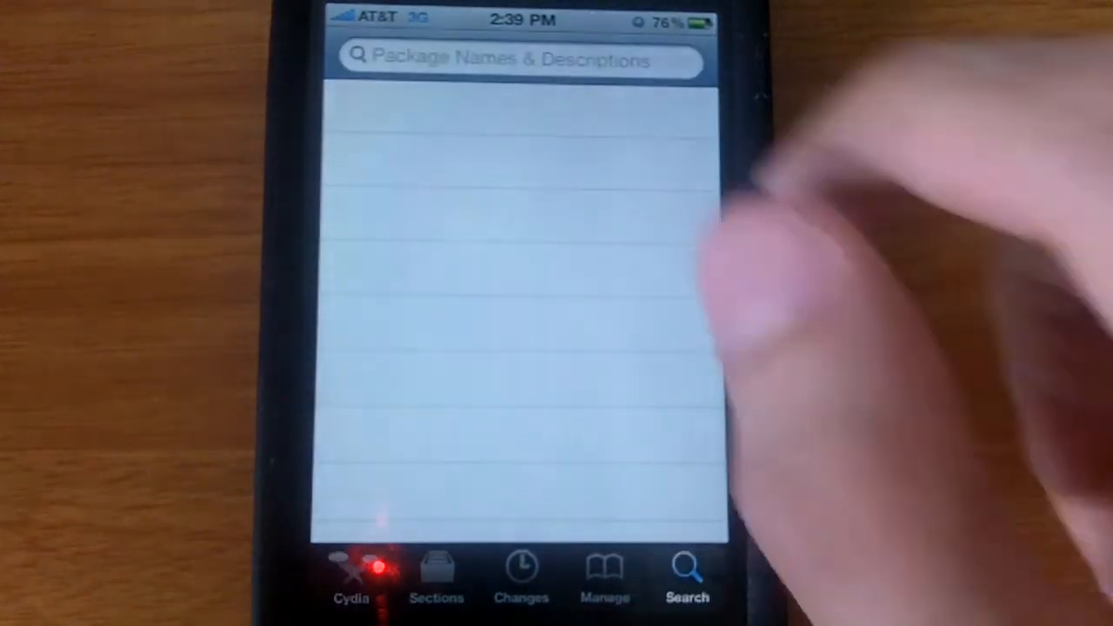
Search Cydia for 'my3g' and open the My3G result
click(520, 60)
text(my3g)
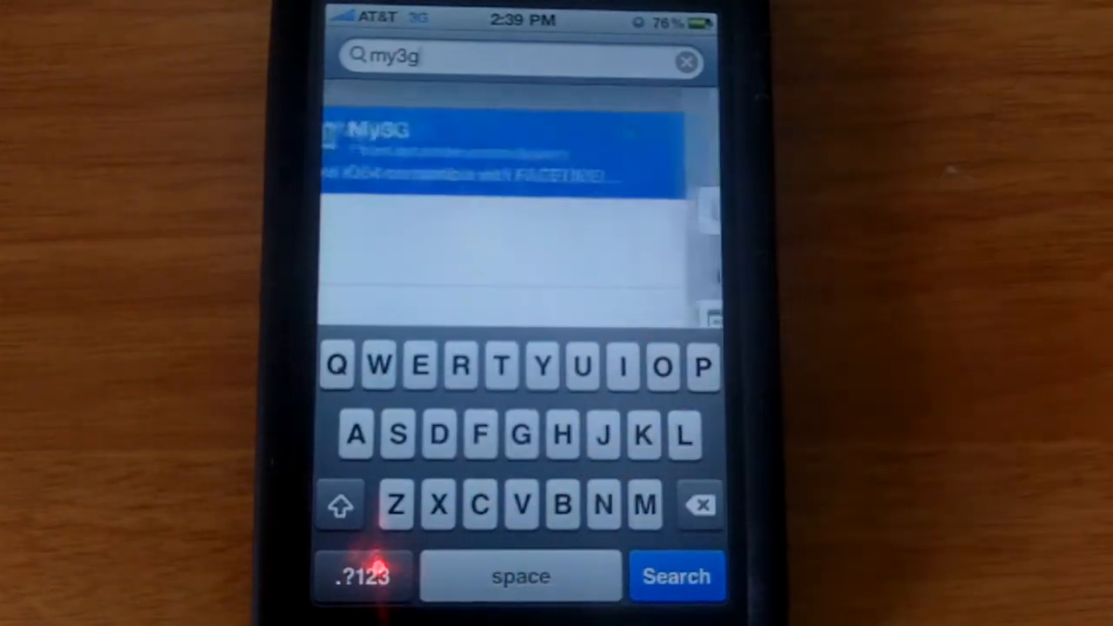
click(500, 153)
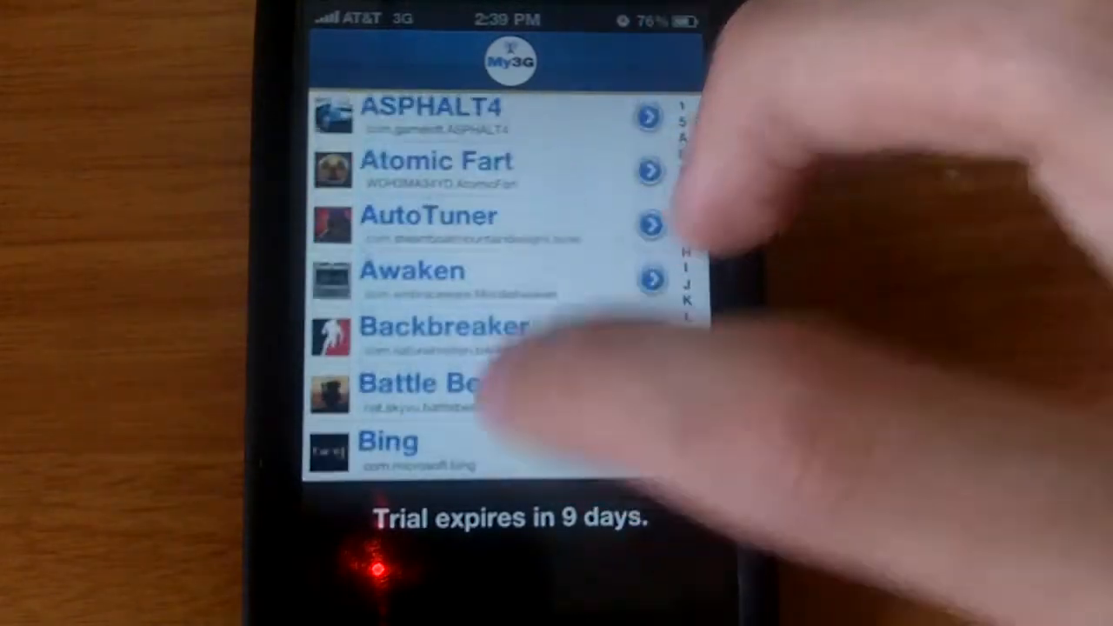
Scroll through My3G's app list from A to M to see which apps are checked for 3G
scroll(down, 3)
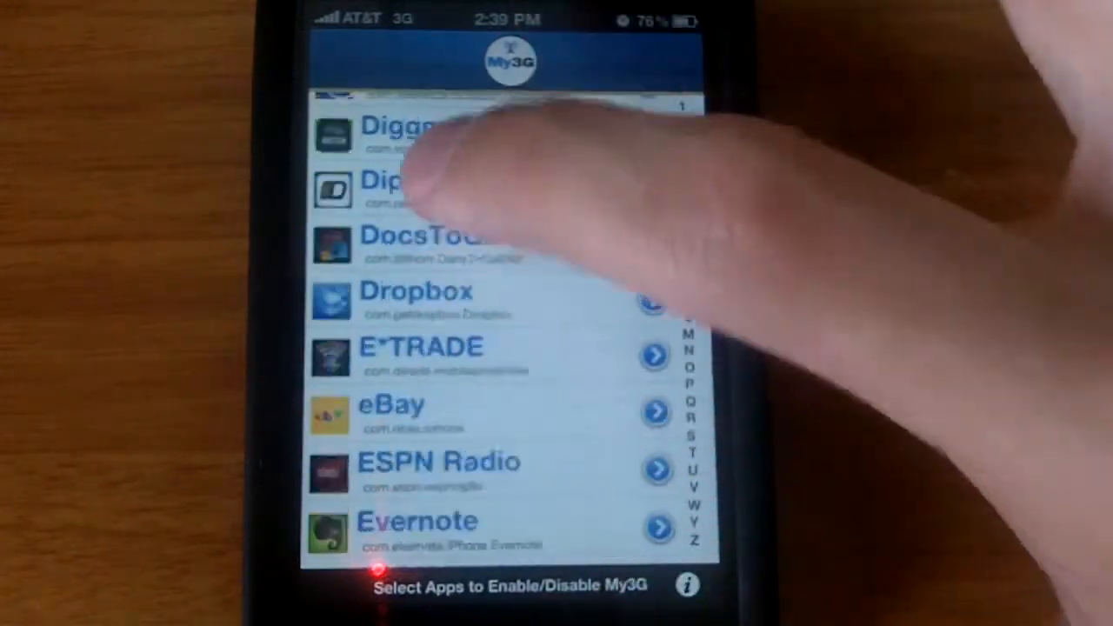
scroll(down, 3)
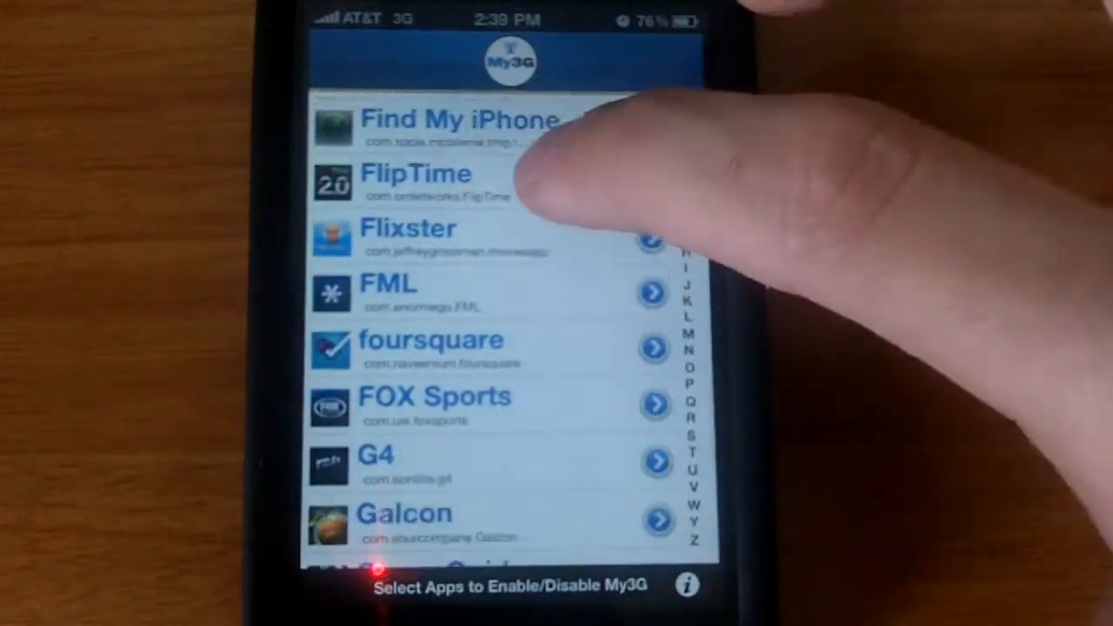
scroll(up, 3)
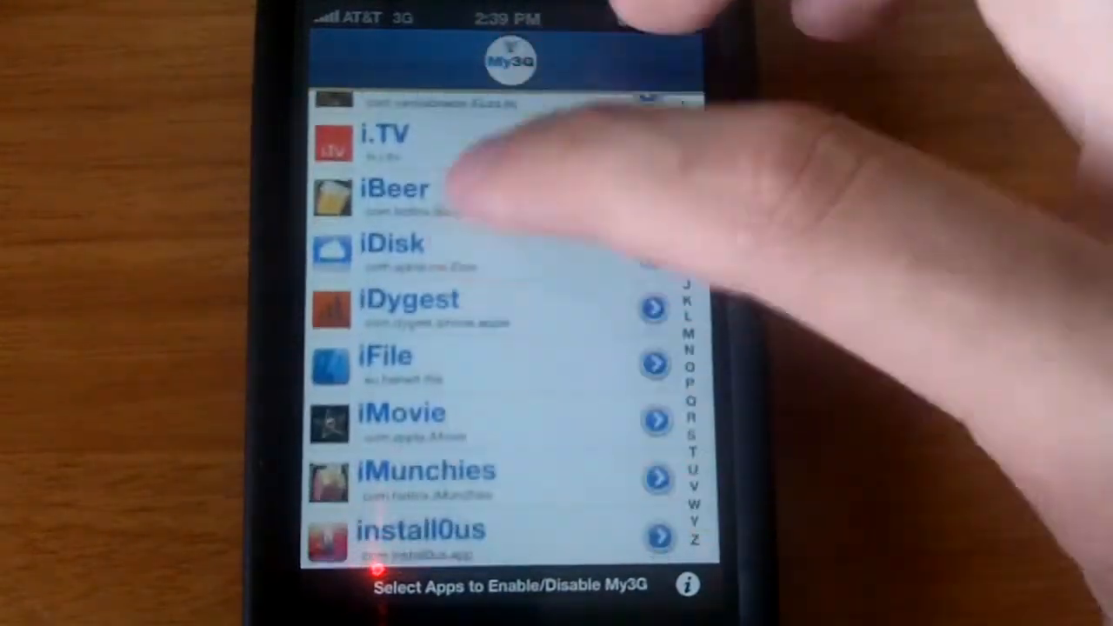
scroll(down, 3)
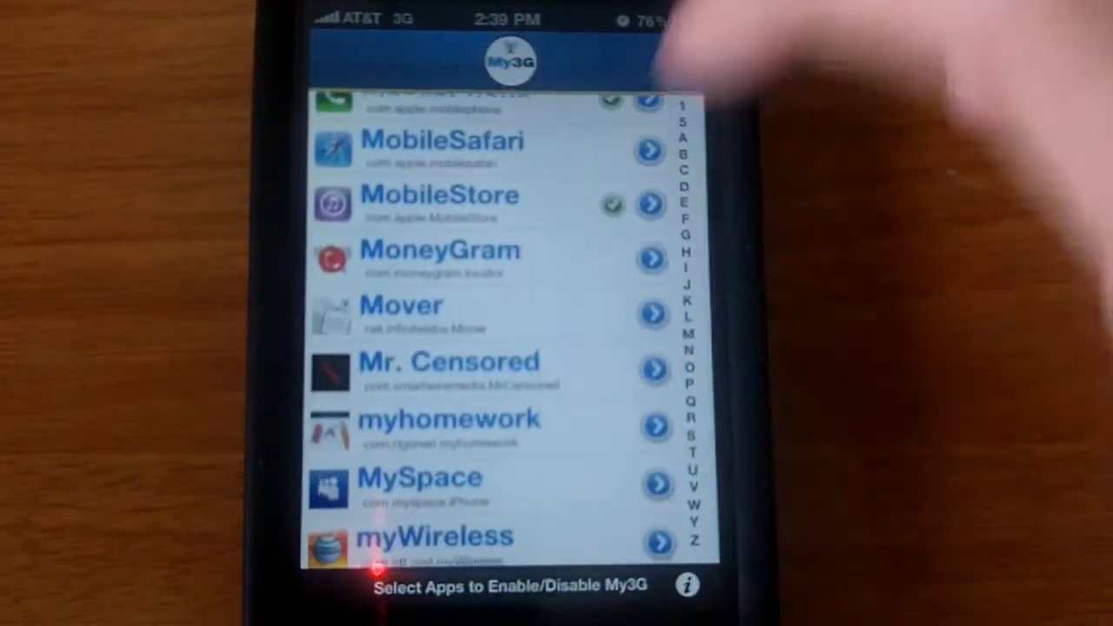
scroll(down, 3)
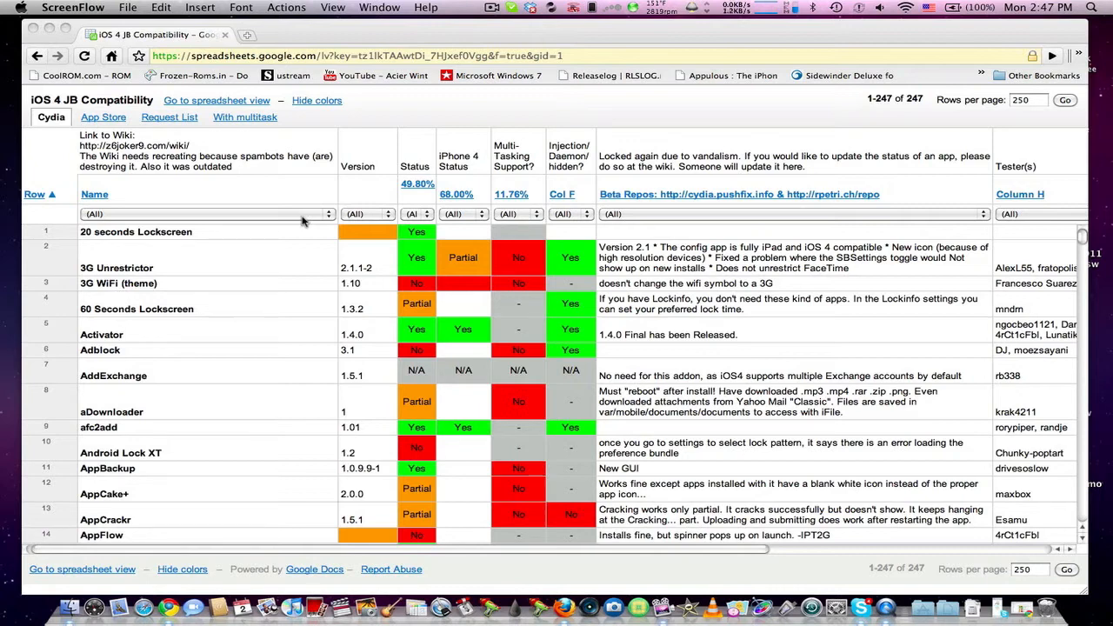
mouse_move(294, 253)
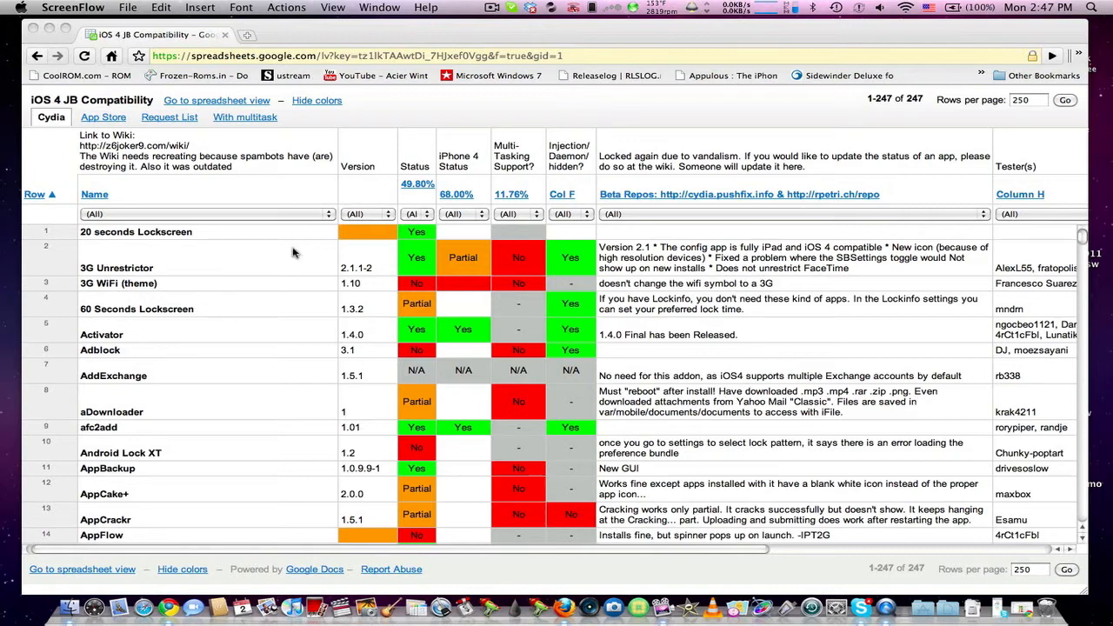